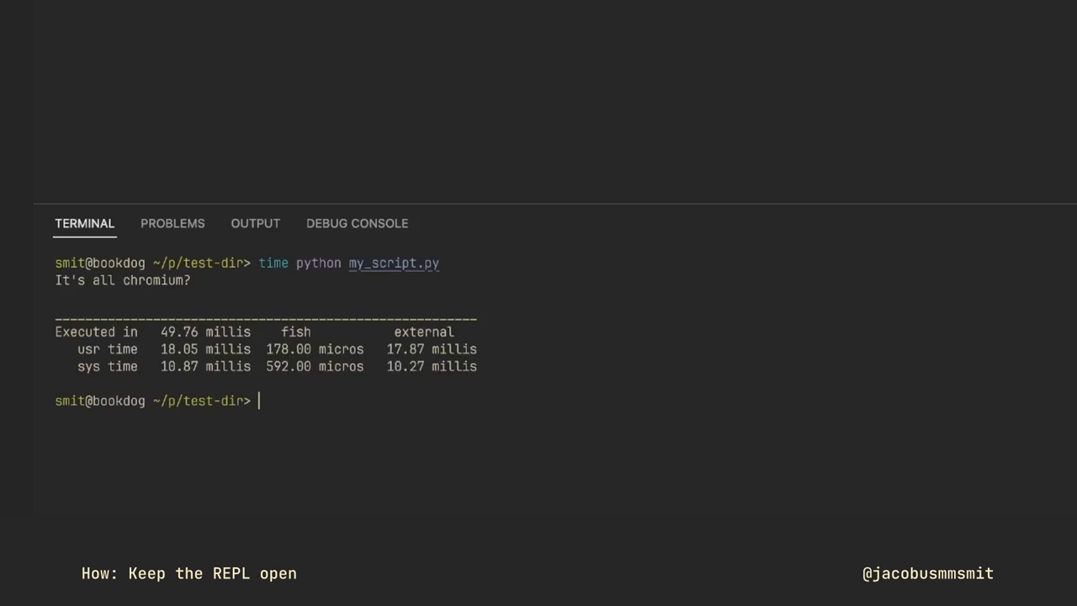
- Enter the command 'time julia my_script.jl' to time the script
{"action": "type", "text": "time julia my_script.jl"}
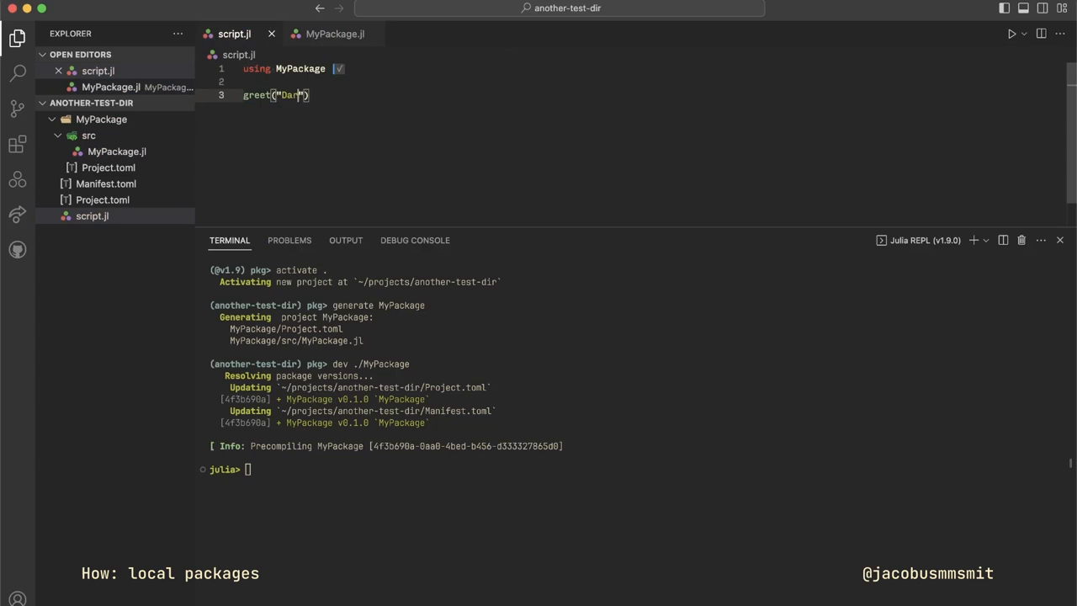
- Switch to the MyPackage source file, then back to the other editor tab
{"action": "left_click", "coordinate": [335, 33]}
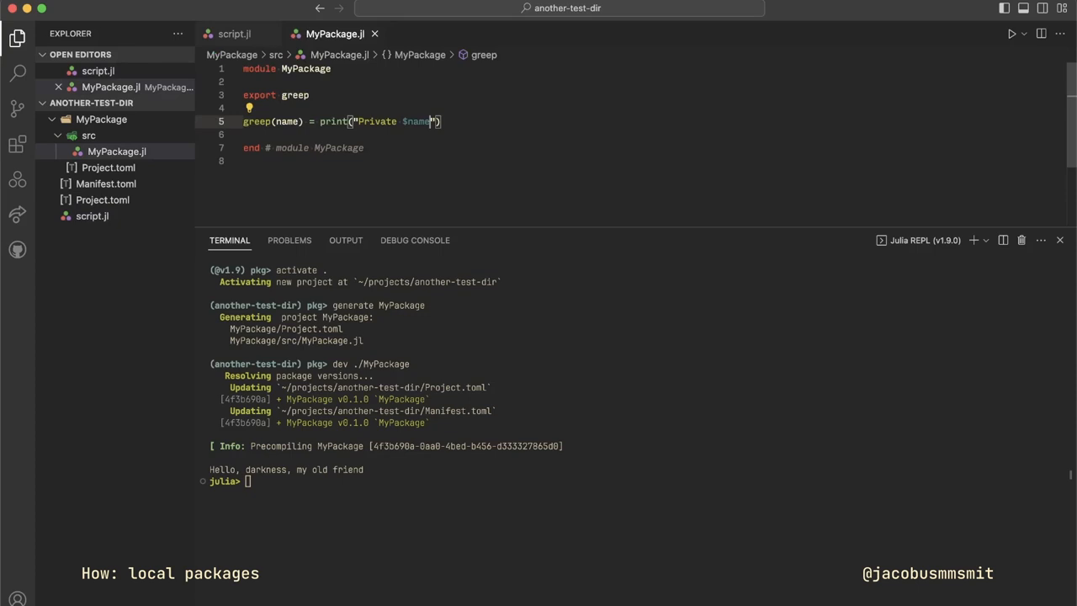
{"action": "left_click", "coordinate": [234, 34]}
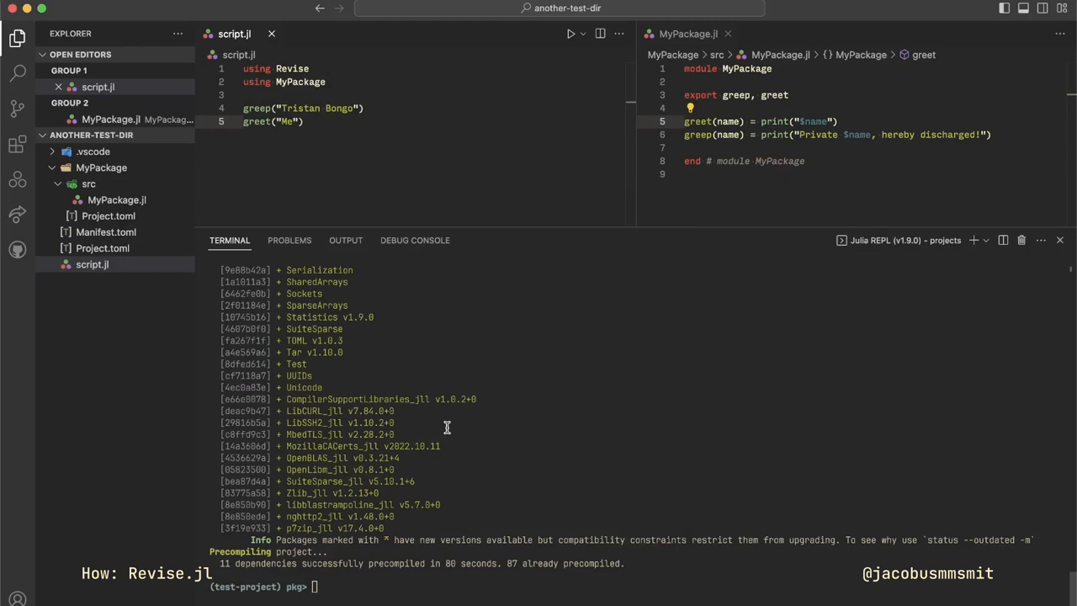
- Begin writing the MyData struct definition in MyPackage.jl
{"action": "type", "text": "struct MyData"}
{"action": "left_click", "coordinate": [872, 95]}
{"action": "type", "text": ", MyData"}
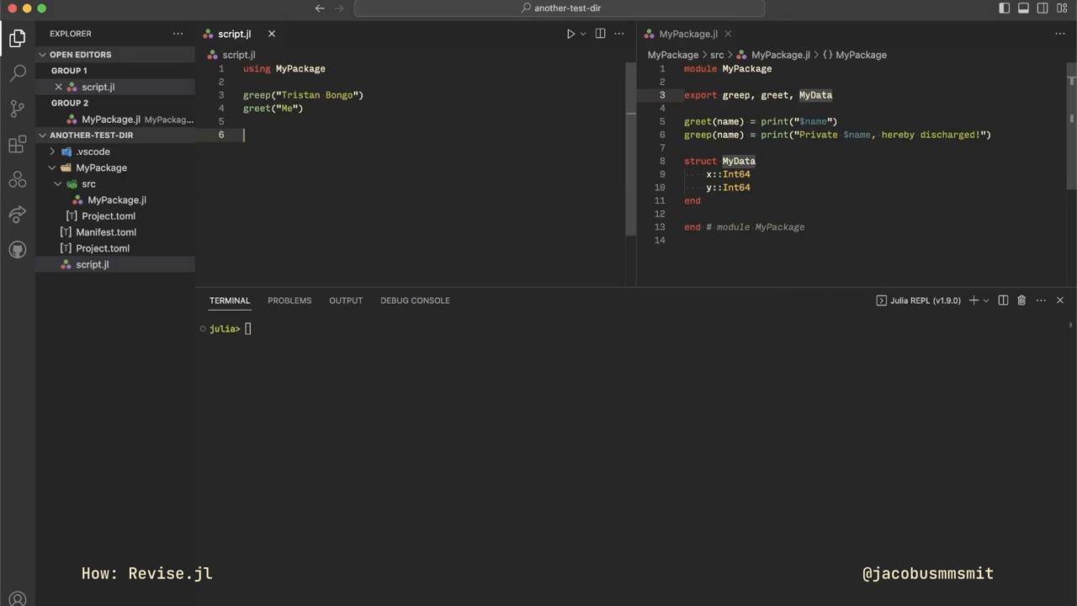
- Type 'en' while writing the MyData{T} struct and f function in MyPackage.jl
{"action": "type", "text": "en"}
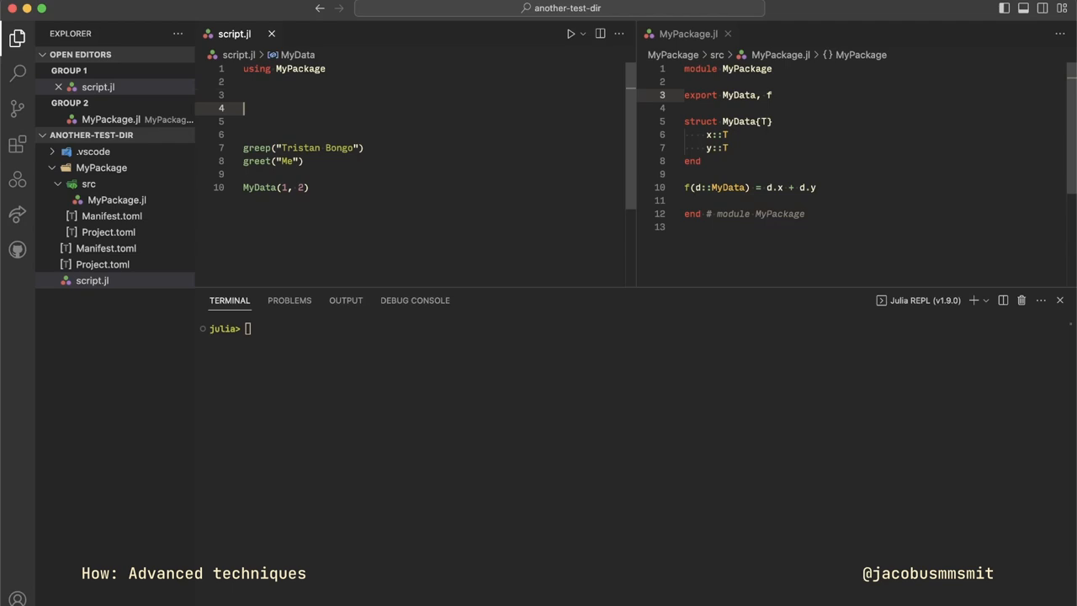
- Write the timed call f(d) in script.jl and enter 'activate My' in the REPL
{"action": "type", "text": "f(d"}
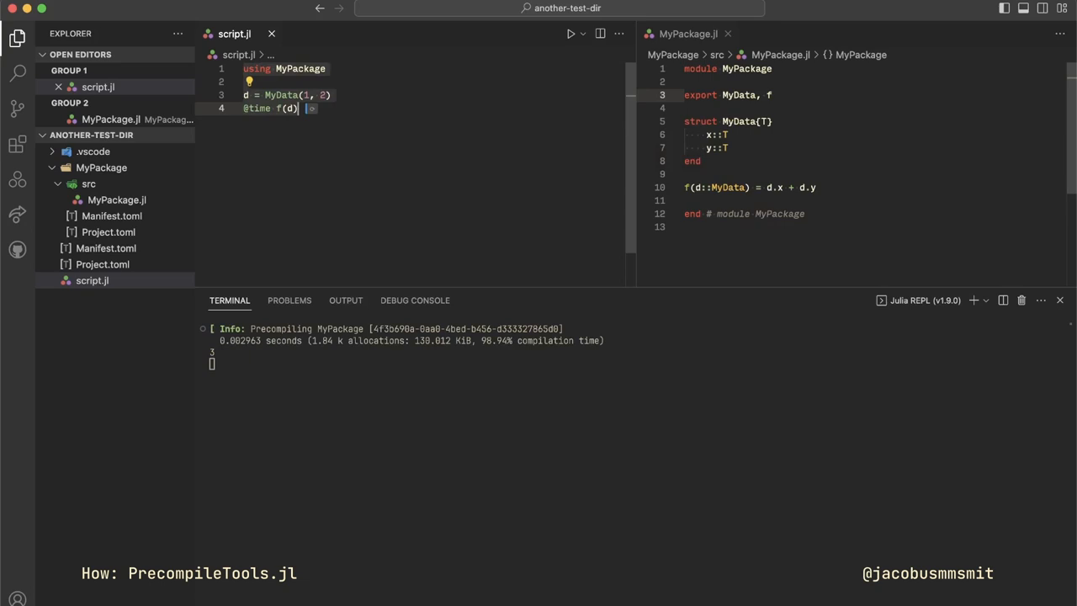
{"action": "type", "text": "activate My"}
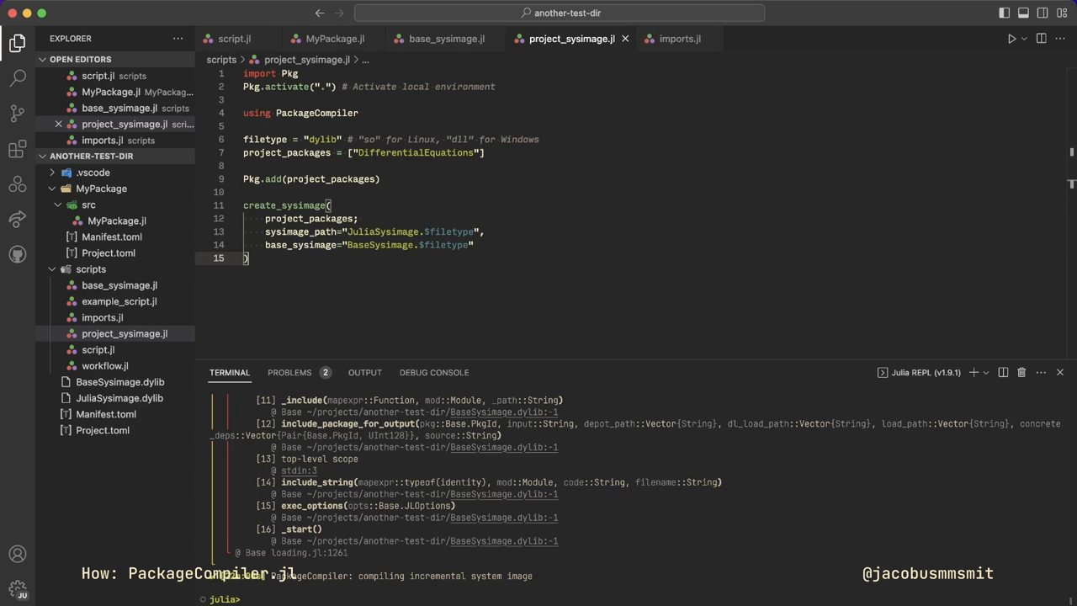
- Open the imports.jl script in the editor
{"action": "left_click", "coordinate": [679, 39]}
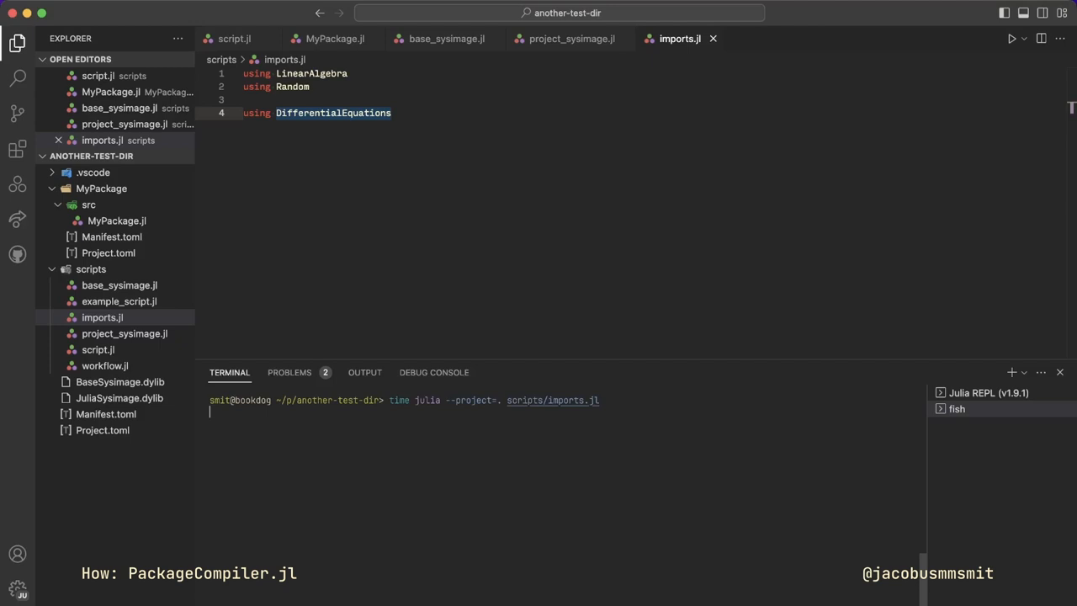